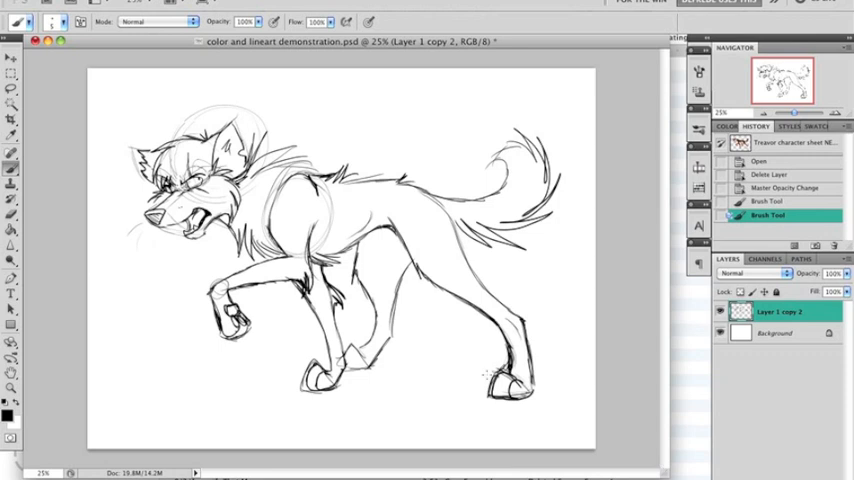
Ink clean dark lines over the sketched eye and the brow above it at close zoom.
left_click_drag(816, 288, 796, 288)
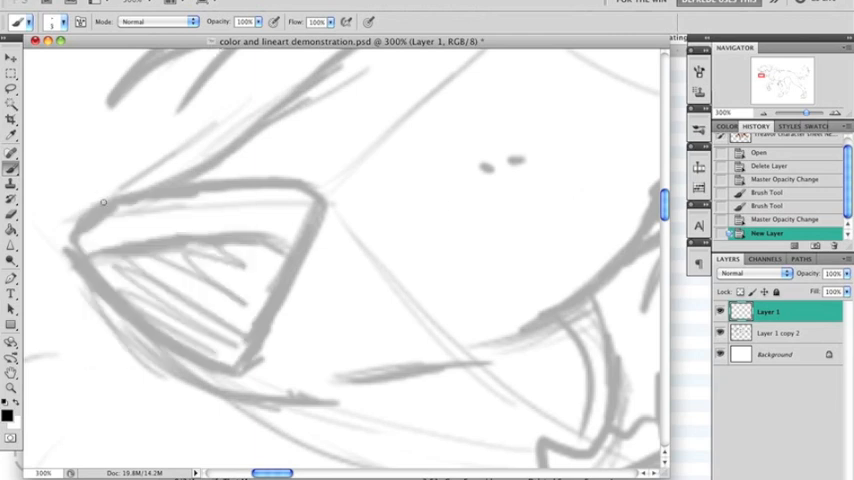
left_click_drag(100, 204, 310, 184)
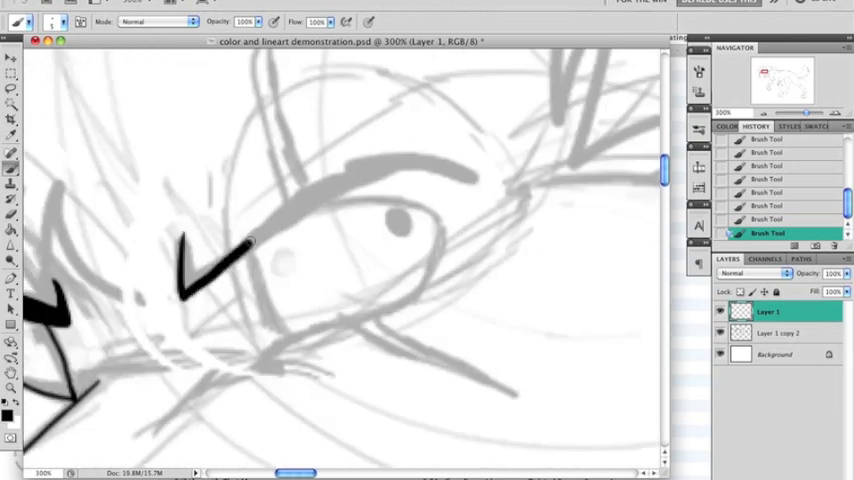
left_click_drag(184, 284, 470, 180)
type("eye")
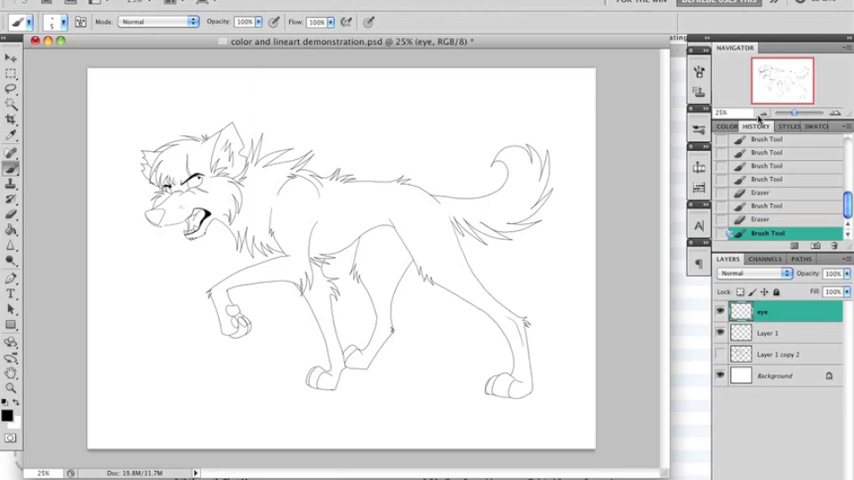
mouse_move(570, 318)
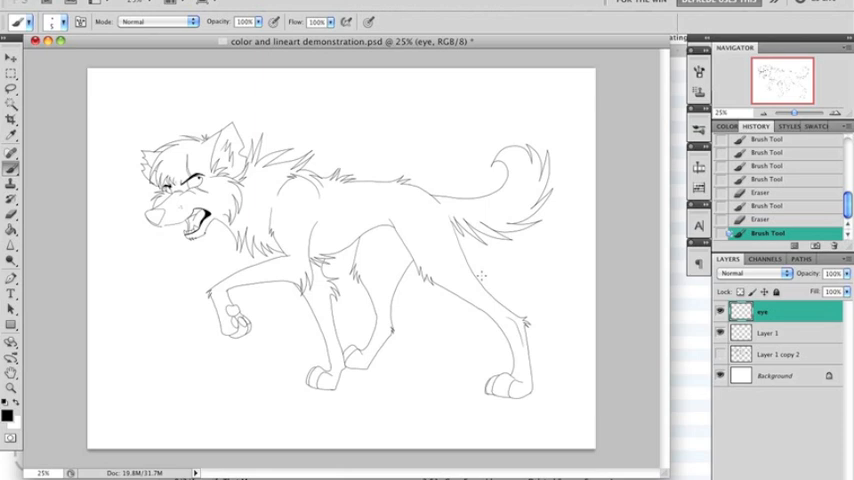
mouse_move(484, 280)
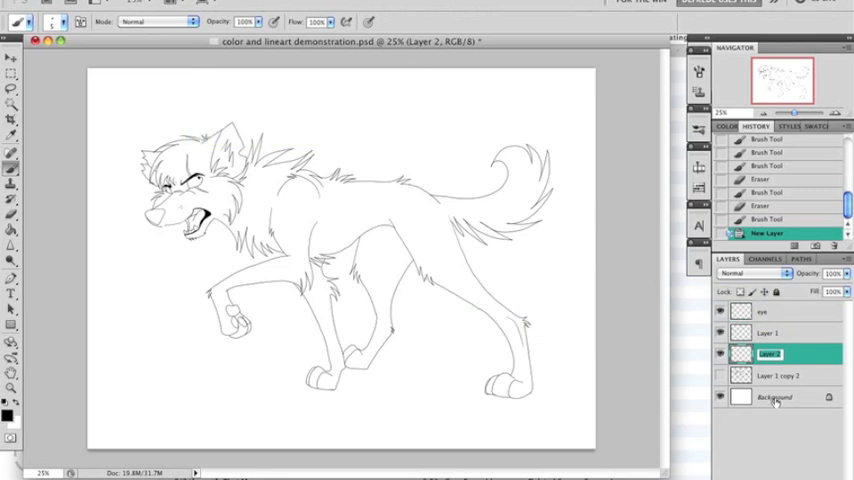
Rename the new layer beneath the lineart to COLOR.
double_click(770, 352)
type("COLOR")
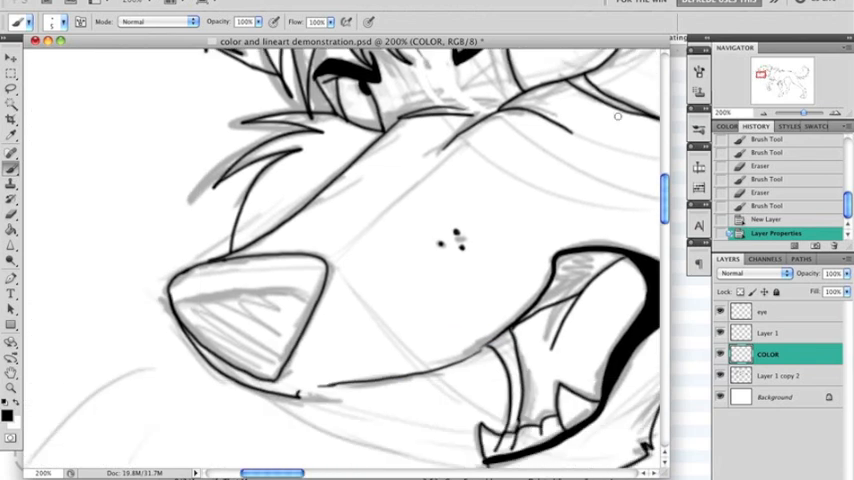
Hide the grey rough sketch layer so only the black wolf lineart shows.
left_click_drag(322, 268, 398, 190)
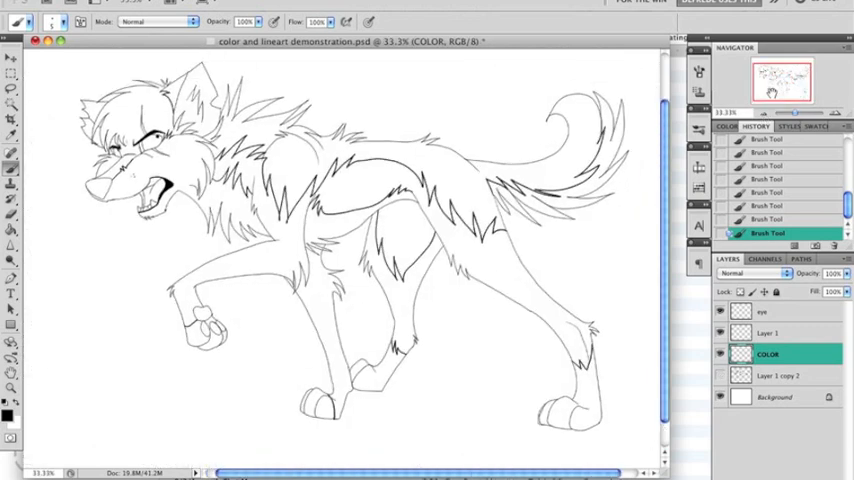
left_click(784, 376)
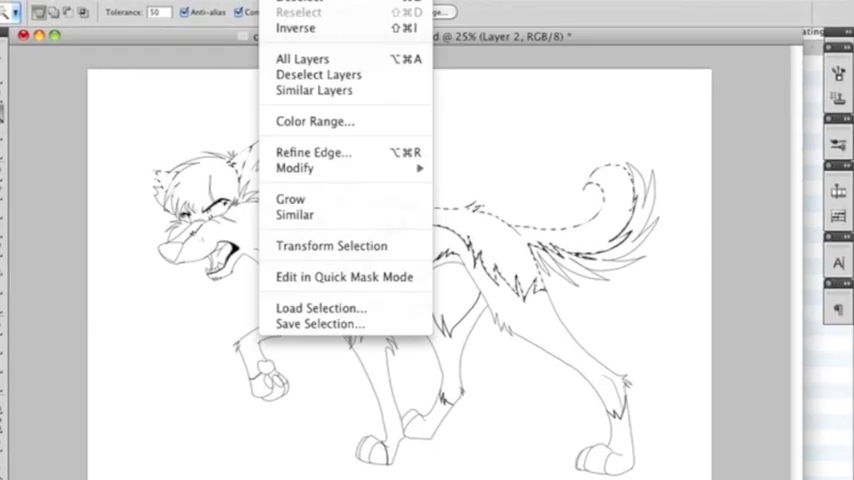
mouse_move(324, 186)
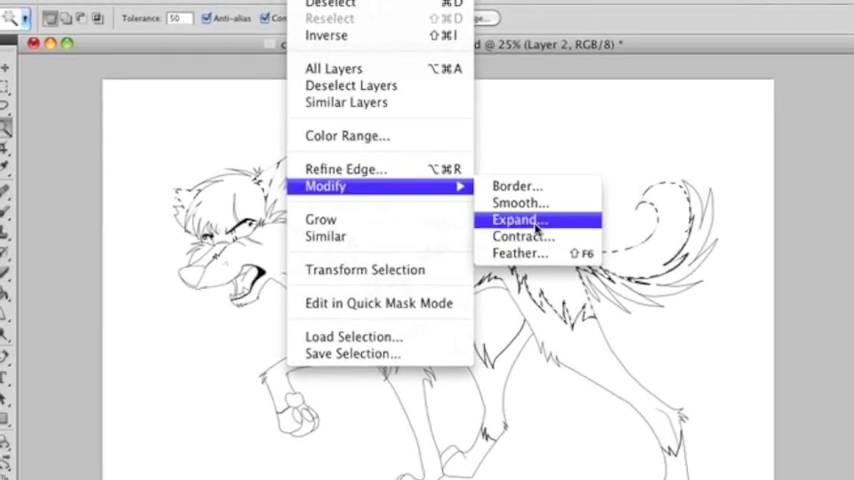
Expand the background selection by a small pixel value so fills tuck under the lines.
left_click(518, 220)
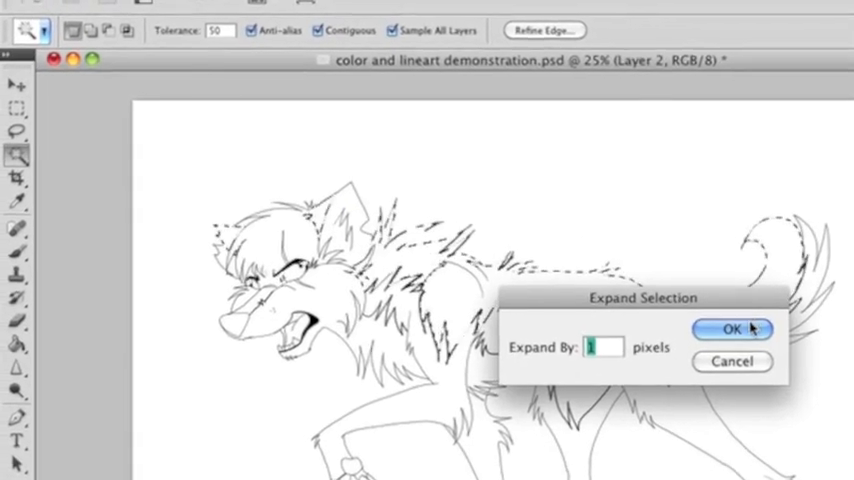
left_click(732, 328)
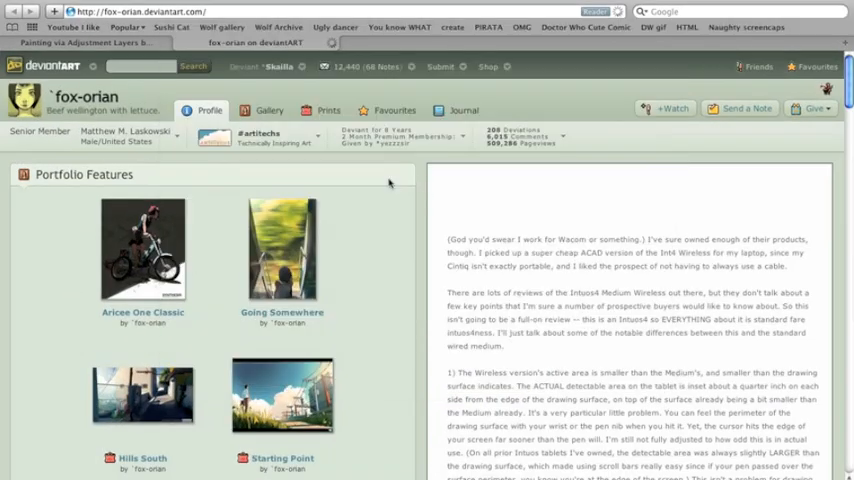
Scroll down through the 'Painting via Adjustment Layers' tutorial sections.
scroll("down", 3)
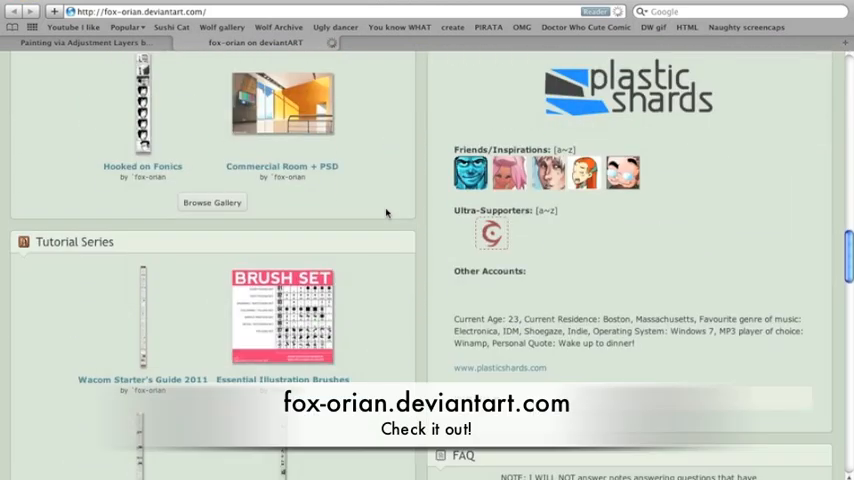
scroll("down", 3)
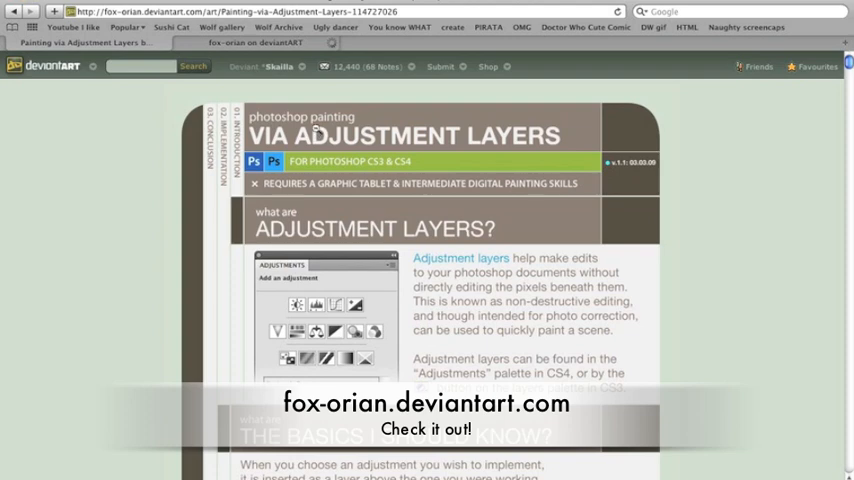
scroll("down", 3)
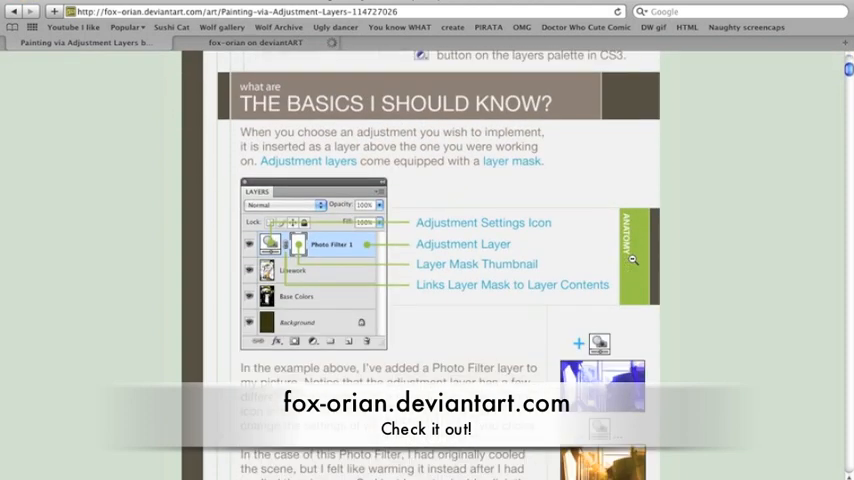
scroll("down", 3)
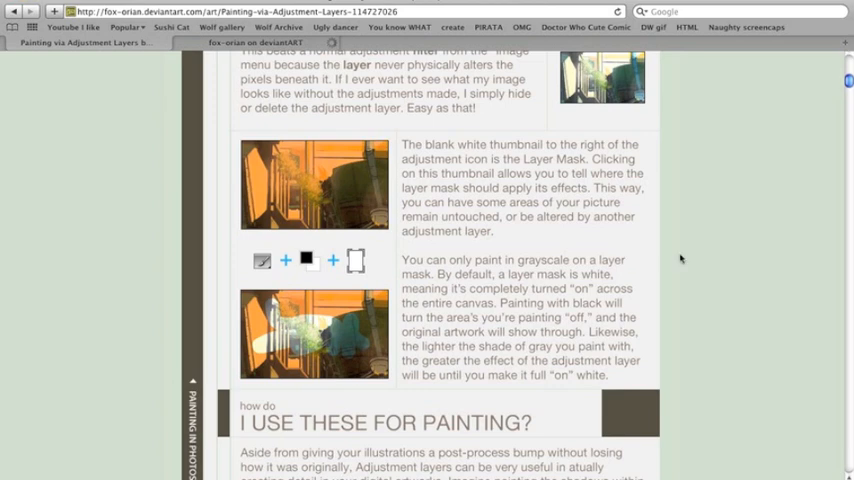
scroll("down", 3)
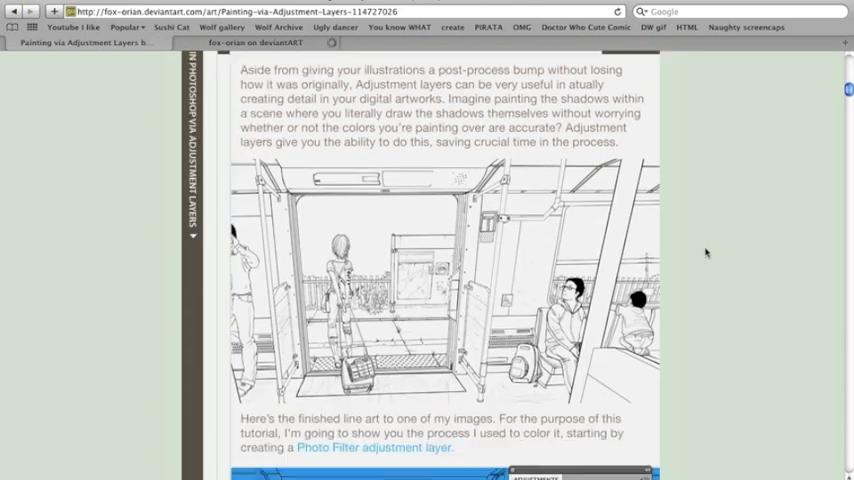
scroll("down", 3)
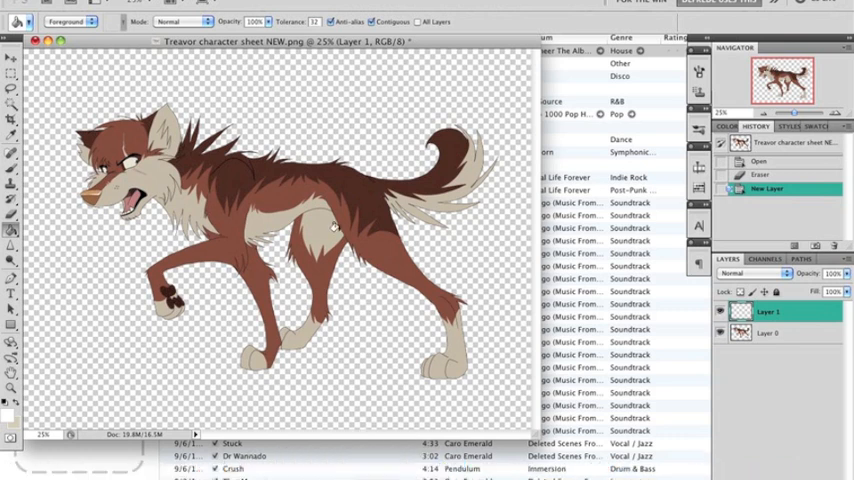
mouse_move(338, 130)
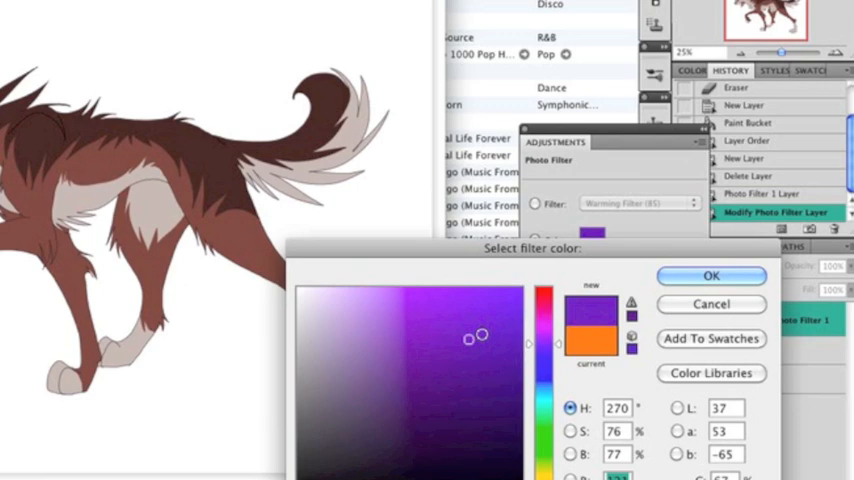
Choose a deep purple as the Photo Filter adjustment layer's colour.
left_click(712, 276)
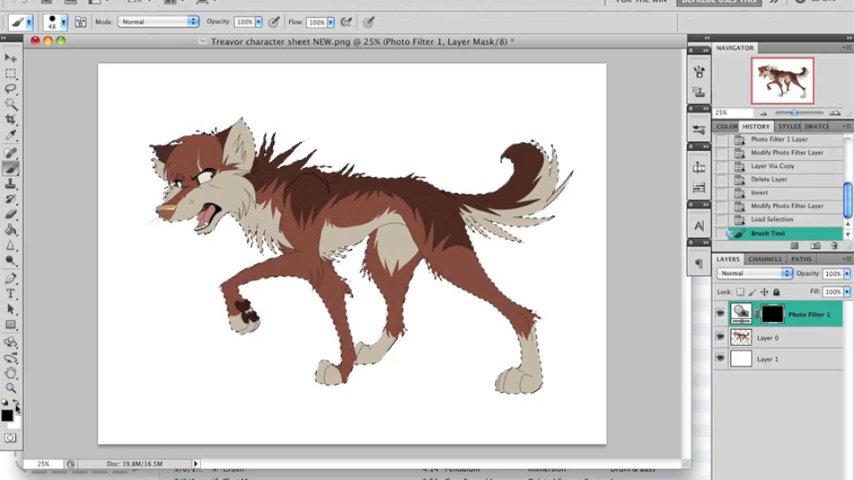
Brush purple shadow strokes through the filter mask along the neck and shoulder fur.
left_click_drag(304, 180, 312, 240)
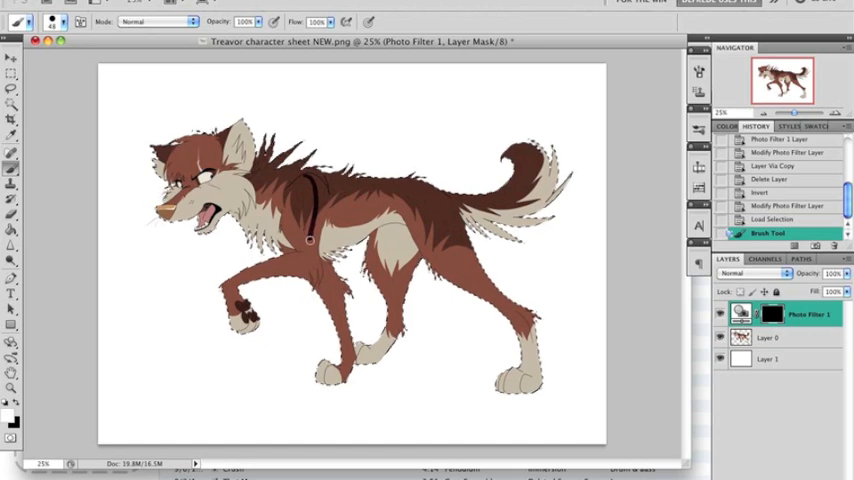
left_click_drag(310, 236, 256, 330)
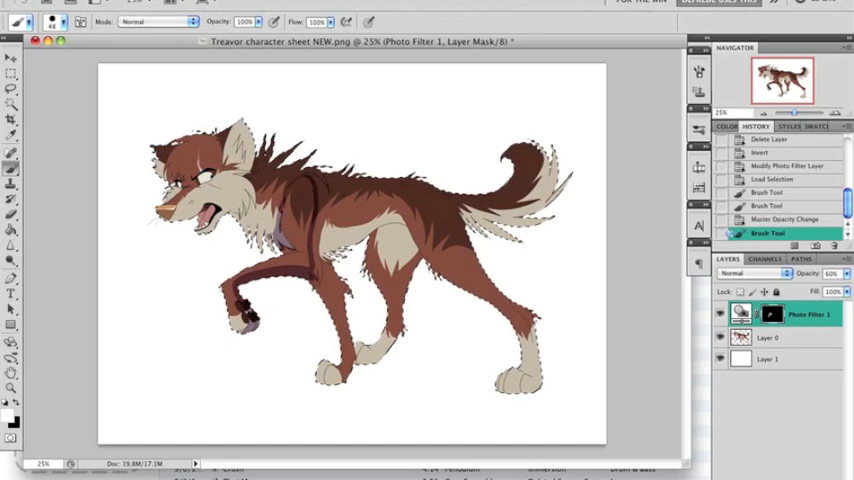
left_click_drag(304, 196, 320, 264)
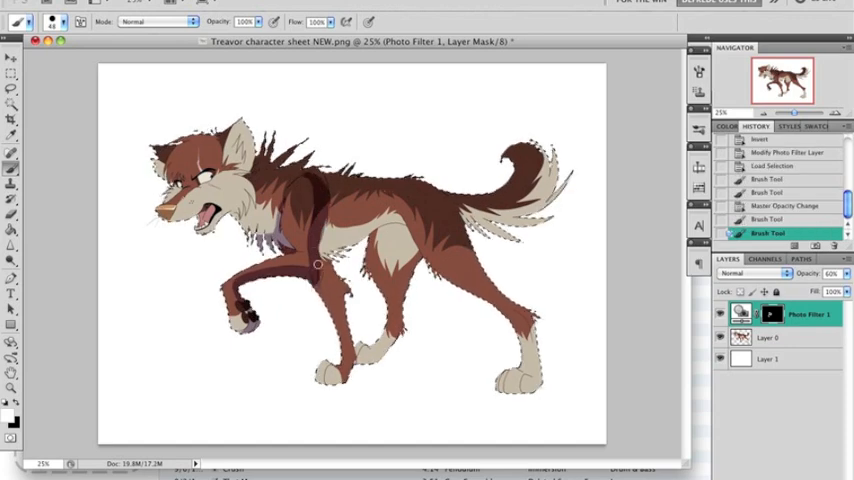